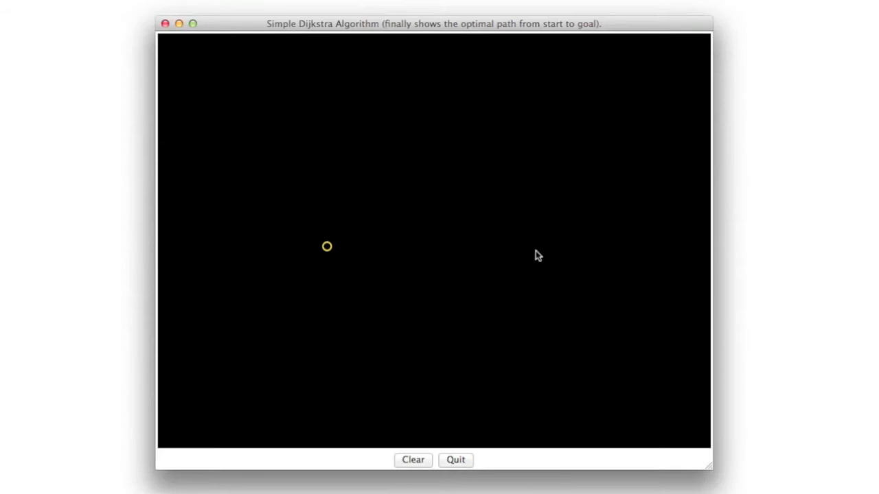
Place the goal right of the start, then drag it higher along the explored edge
{"action": "left_click", "coordinate": [538, 250]}
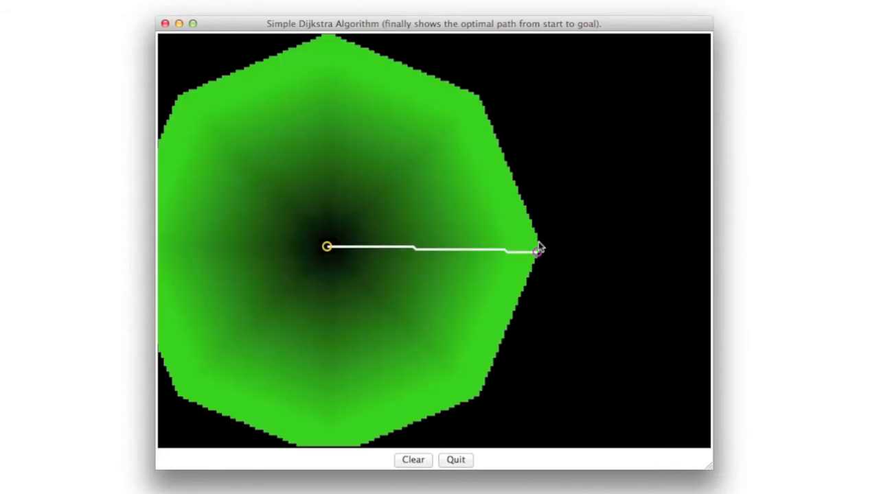
{"action": "mouse_move", "coordinate": [329, 78]}
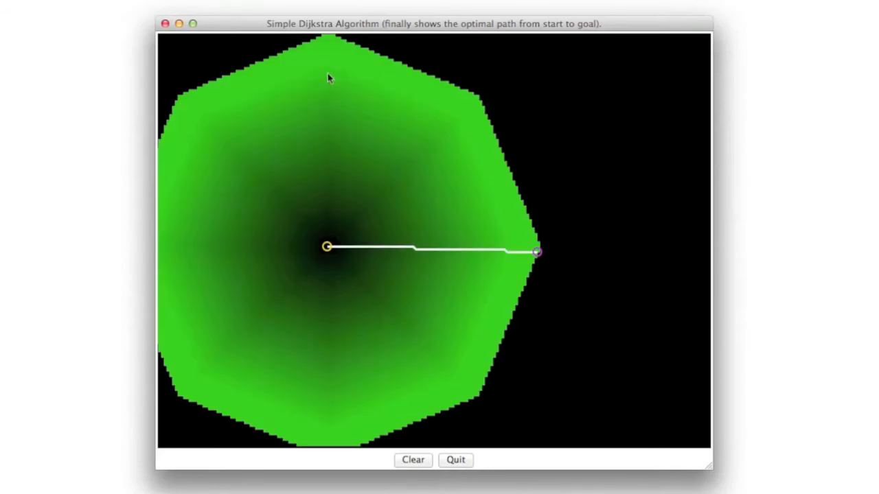
{"action": "mouse_move", "coordinate": [537, 239]}
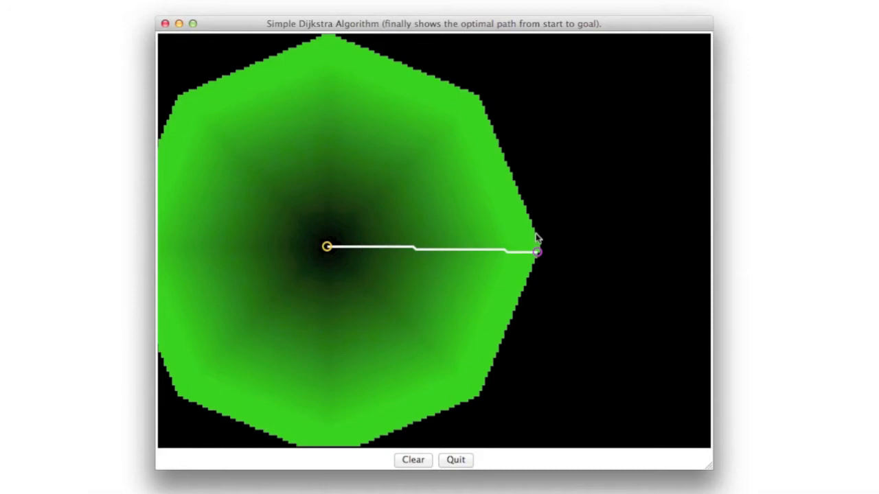
{"action": "mouse_move", "coordinate": [527, 211]}
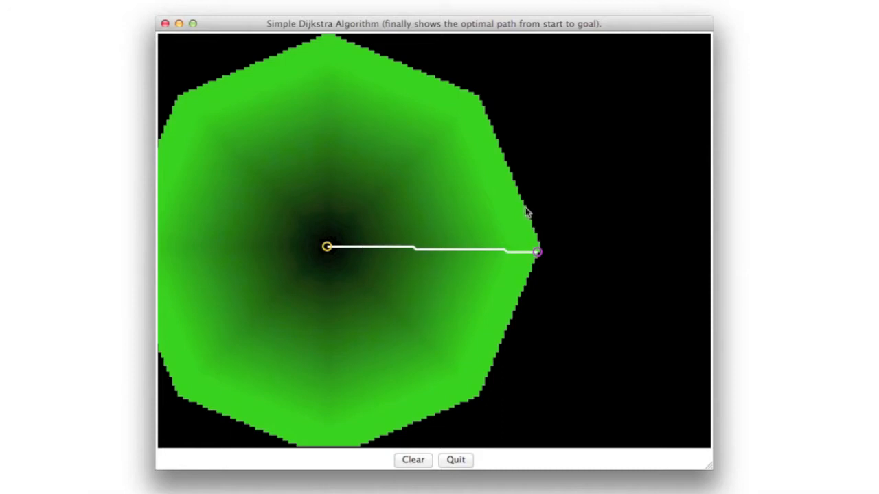
{"action": "left_click_drag", "start_coordinate": [536, 251], "coordinate": [536, 191]}
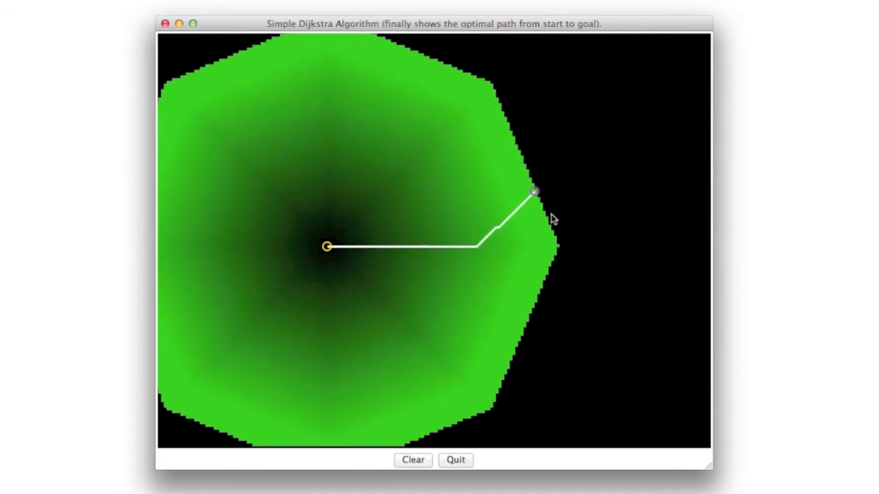
{"action": "mouse_move", "coordinate": [541, 215]}
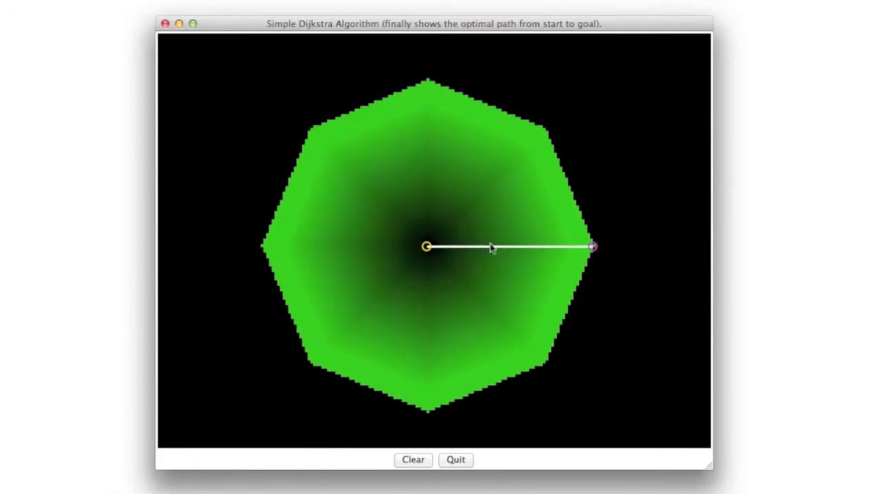
{"action": "mouse_move", "coordinate": [560, 257]}
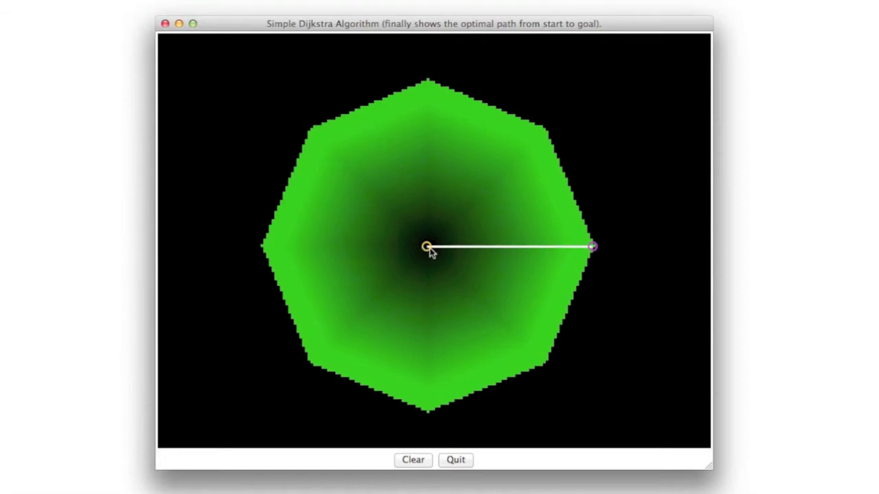
{"action": "mouse_move", "coordinate": [594, 249]}
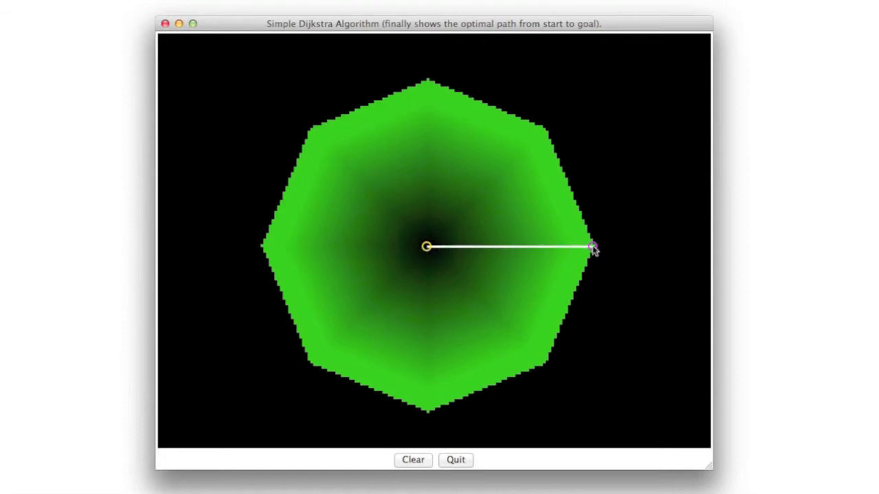
{"action": "mouse_move", "coordinate": [375, 250]}
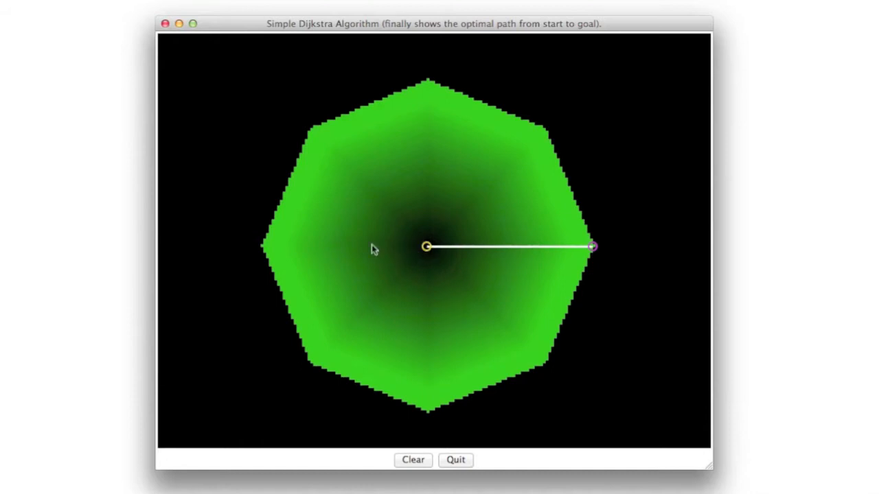
{"action": "mouse_move", "coordinate": [511, 155]}
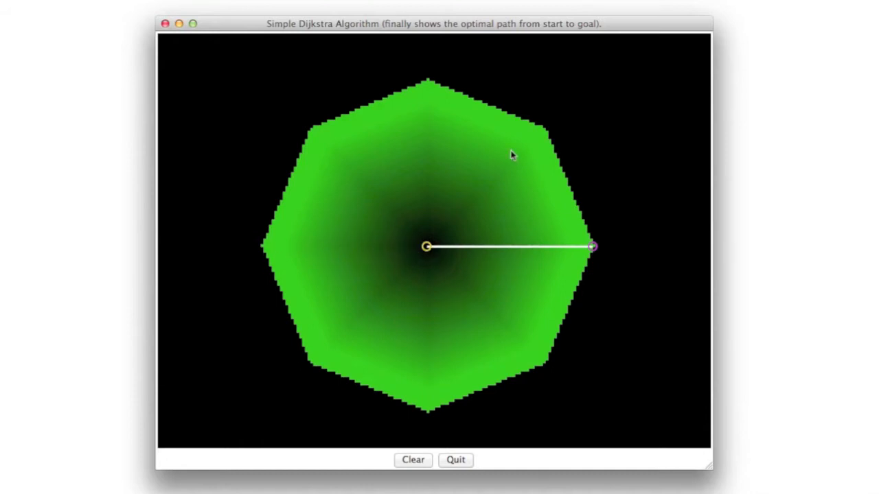
Start painting a red wall on the canvas below the shortest path
{"action": "left_click", "coordinate": [501, 381]}
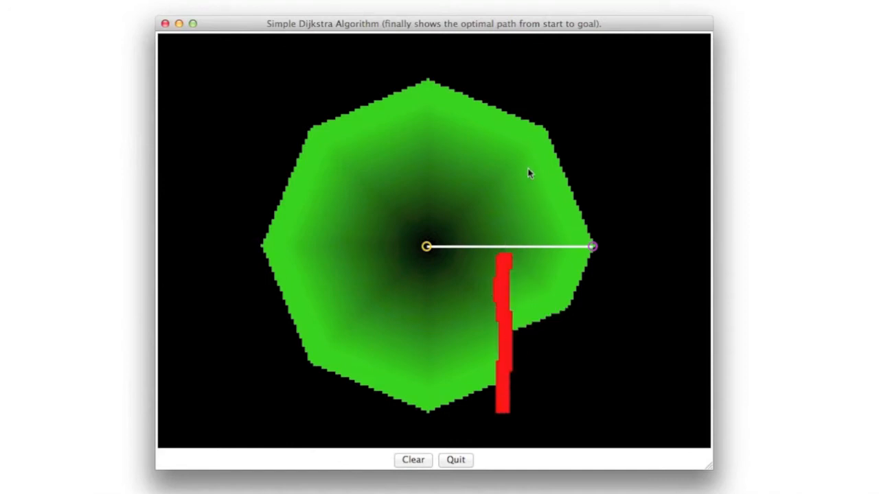
{"action": "mouse_move", "coordinate": [434, 385]}
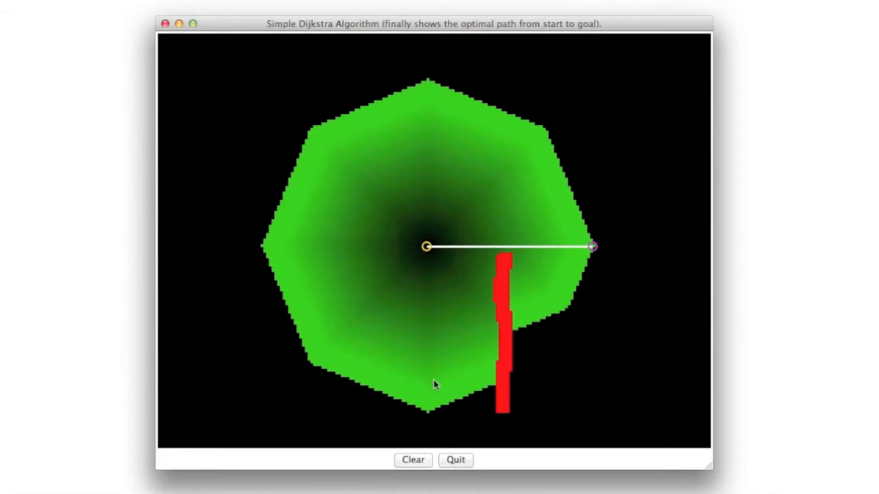
{"action": "mouse_move", "coordinate": [523, 334]}
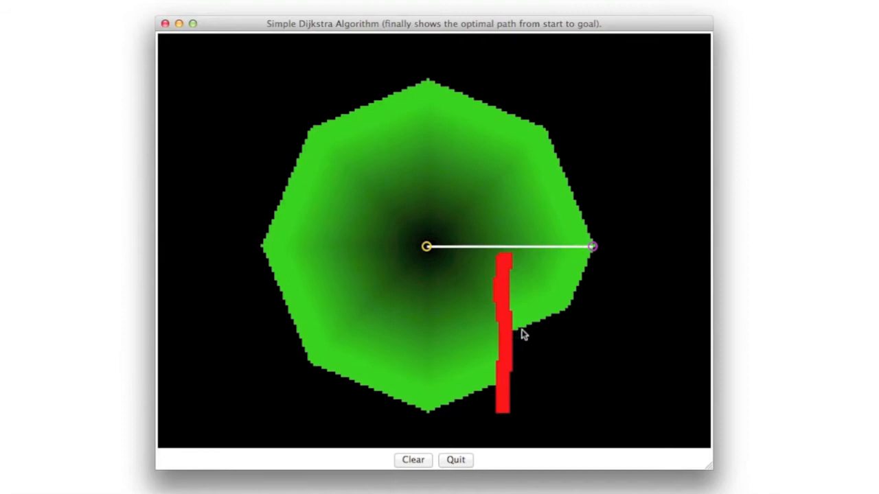
{"action": "mouse_move", "coordinate": [268, 255]}
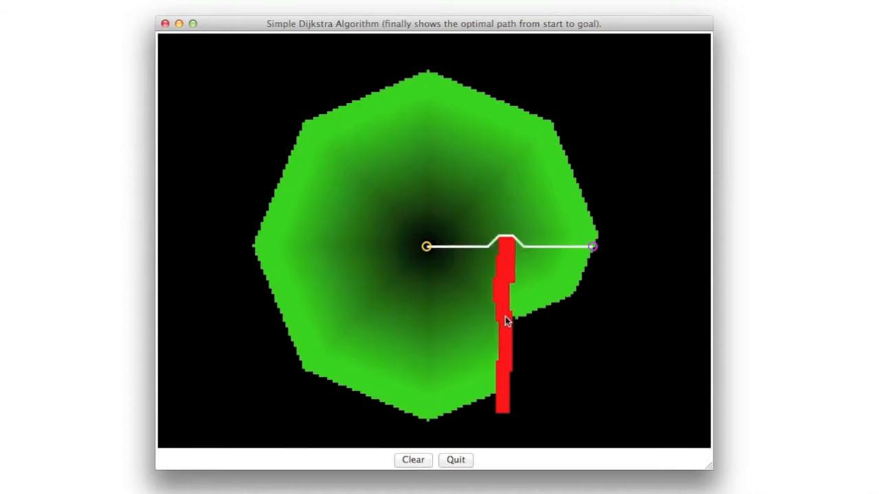
{"action": "mouse_move", "coordinate": [488, 245]}
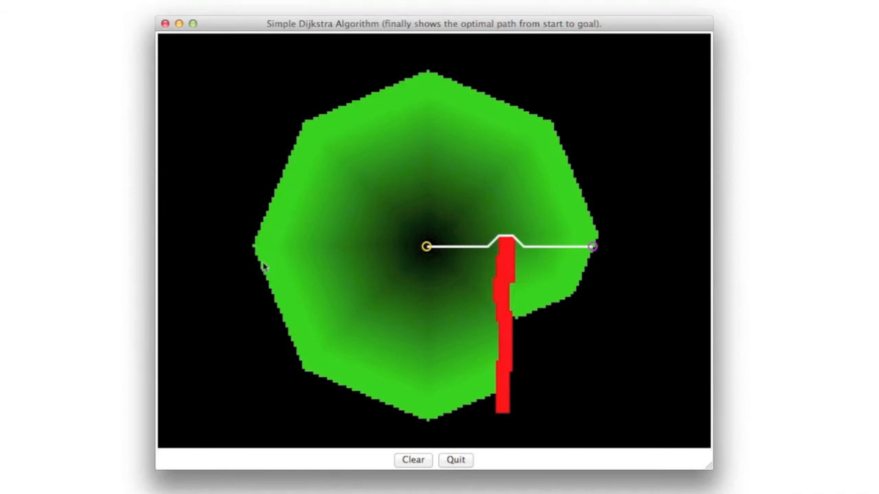
{"action": "mouse_move", "coordinate": [512, 261]}
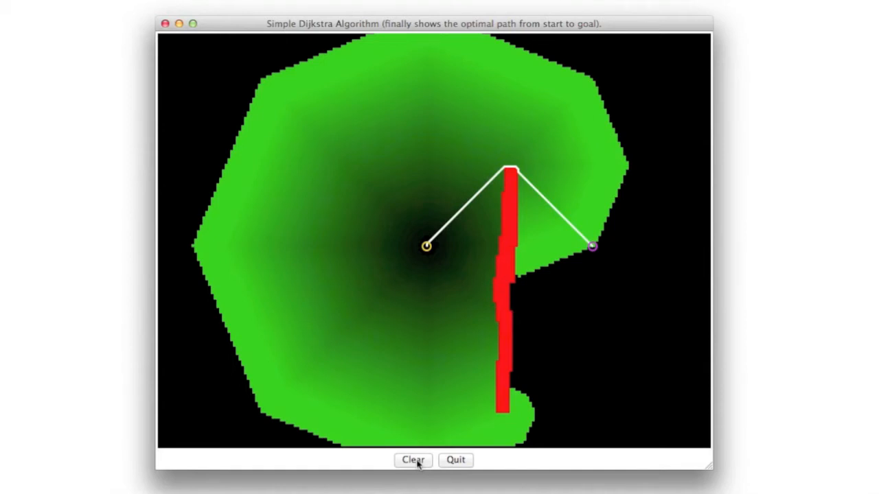
Clear the existing red wall from the field
{"action": "left_click", "coordinate": [413, 460]}
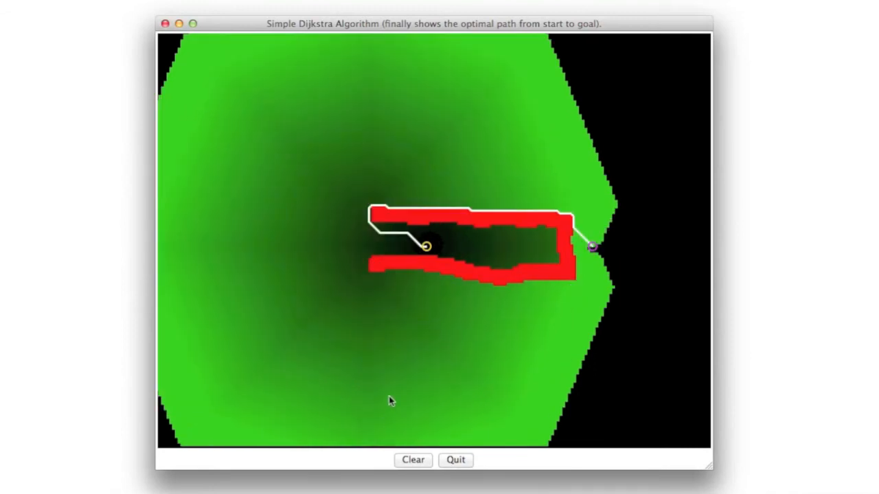
{"action": "mouse_move", "coordinate": [431, 256]}
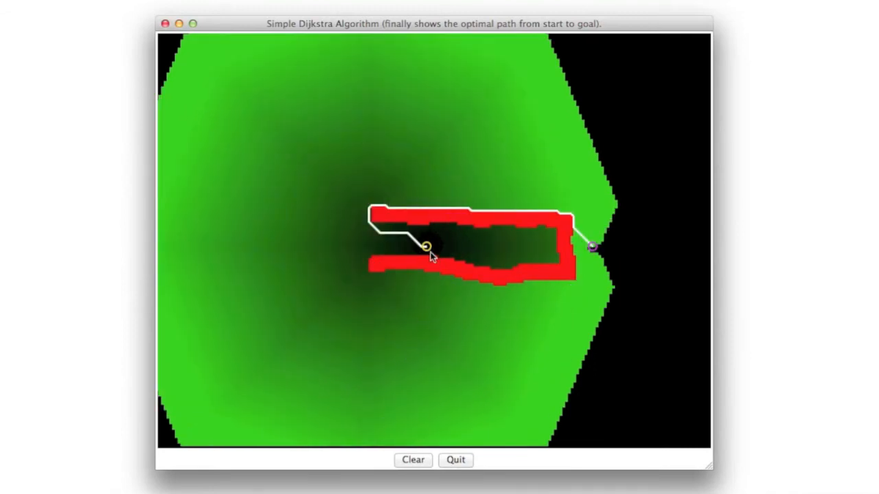
{"action": "mouse_move", "coordinate": [351, 376]}
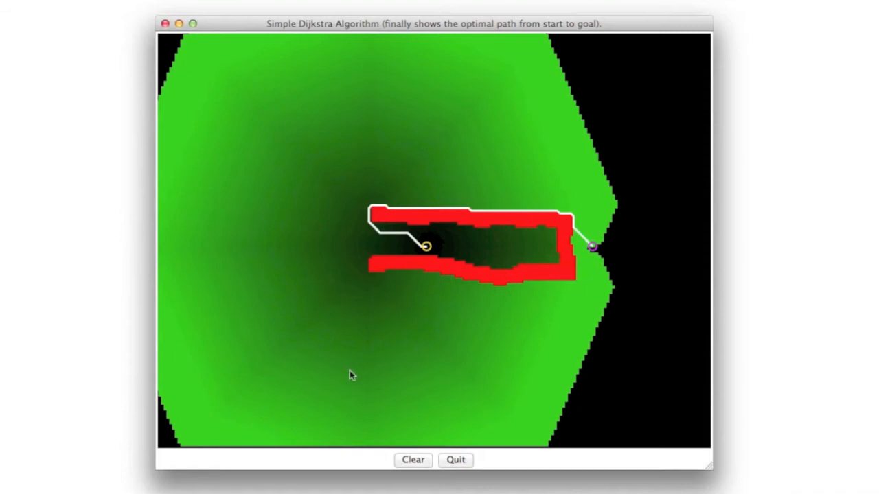
{"action": "mouse_move", "coordinate": [421, 462]}
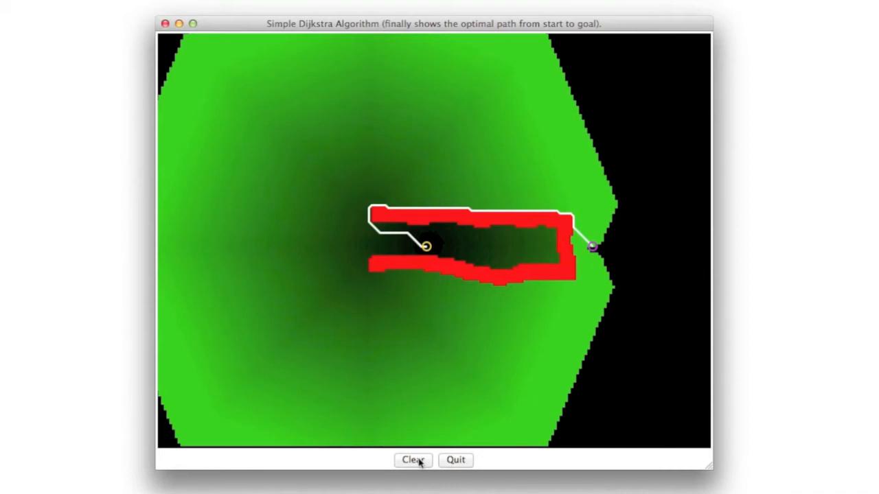
Clear the U-shaped barrier, move the goal up-right, and begin a new wall below it
{"action": "left_click", "coordinate": [413, 460]}
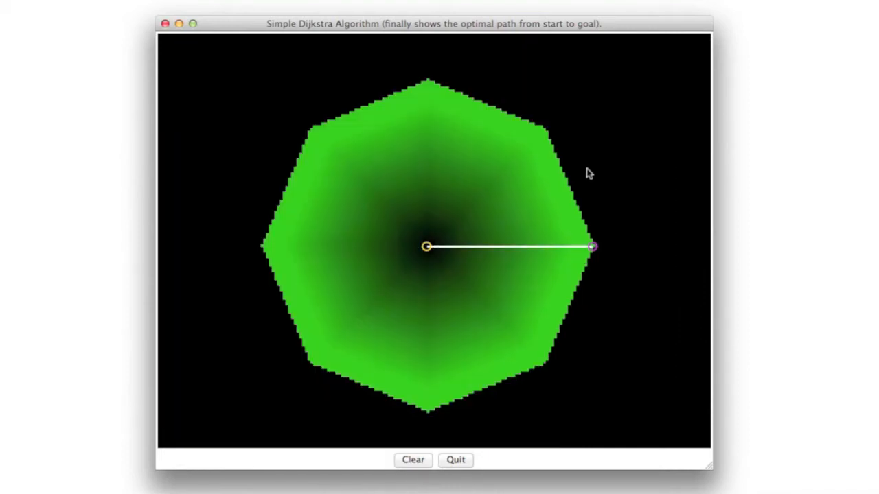
{"action": "left_click", "coordinate": [587, 169]}
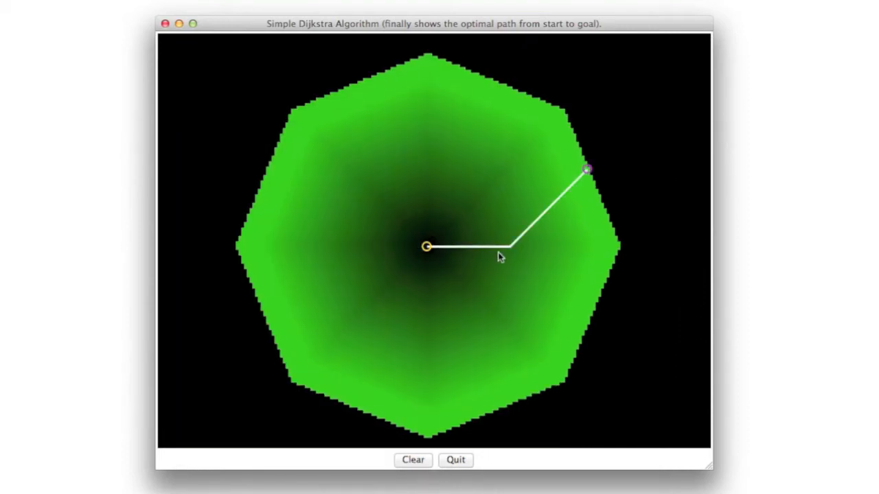
{"action": "left_click", "coordinate": [504, 275]}
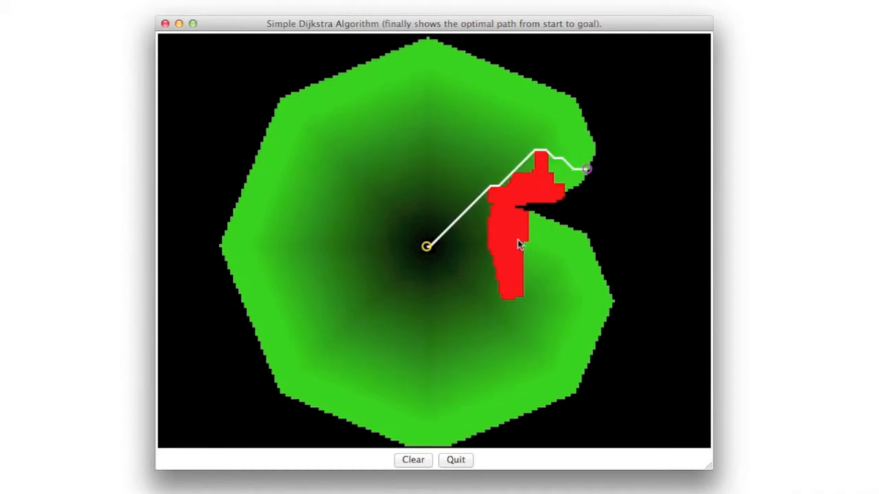
{"action": "mouse_move", "coordinate": [523, 242]}
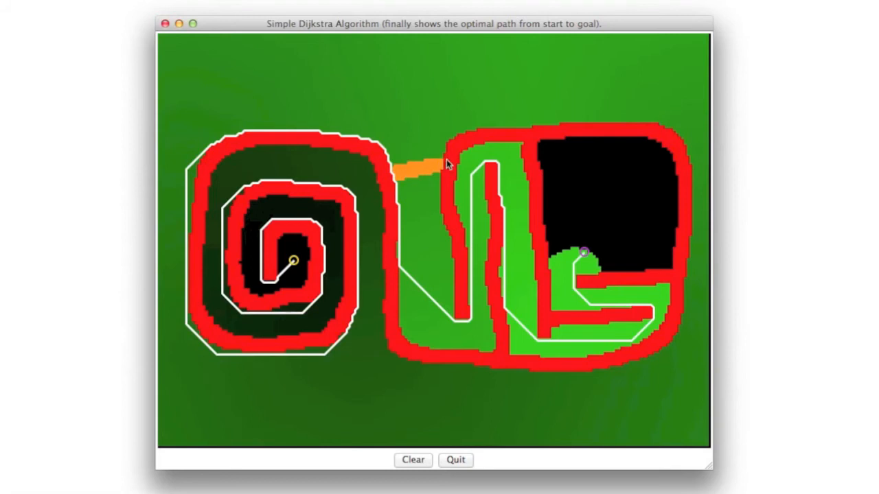
Clear all drawn obstacles so the search reruns on the empty map
{"action": "left_click", "coordinate": [413, 460]}
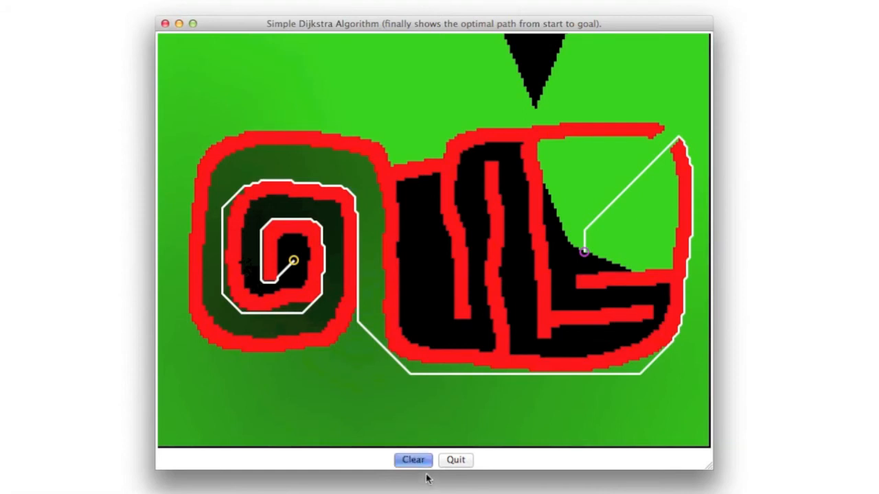
{"action": "left_click", "coordinate": [412, 460]}
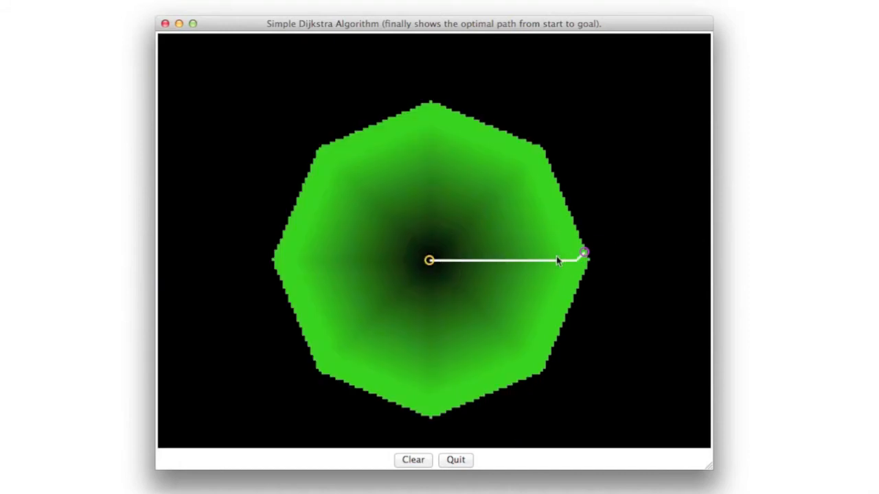
{"action": "mouse_move", "coordinate": [465, 266]}
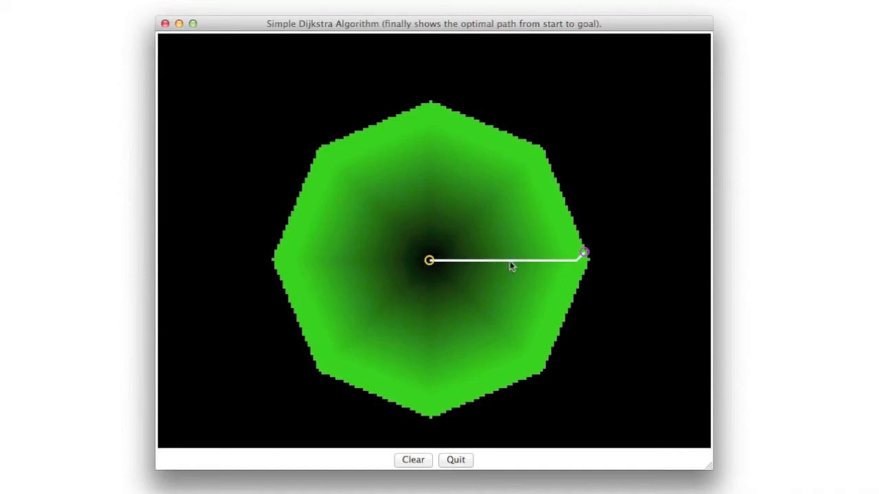
{"action": "mouse_move", "coordinate": [426, 263]}
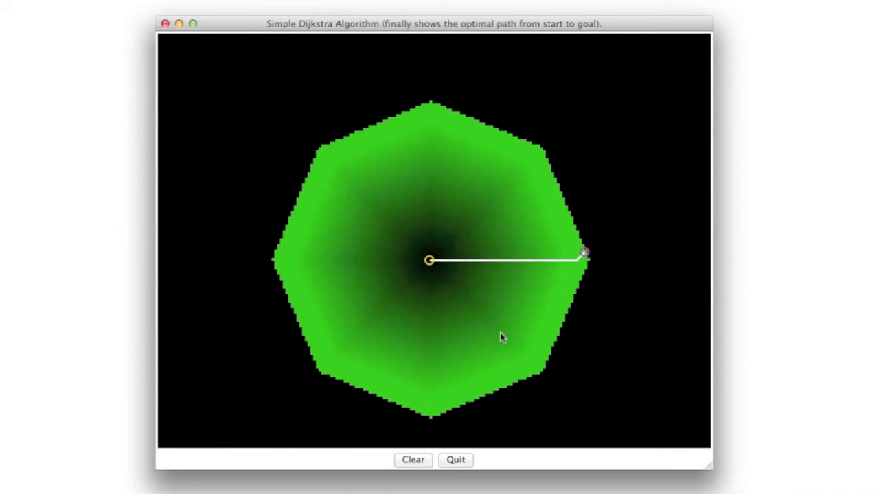
{"action": "mouse_move", "coordinate": [493, 311]}
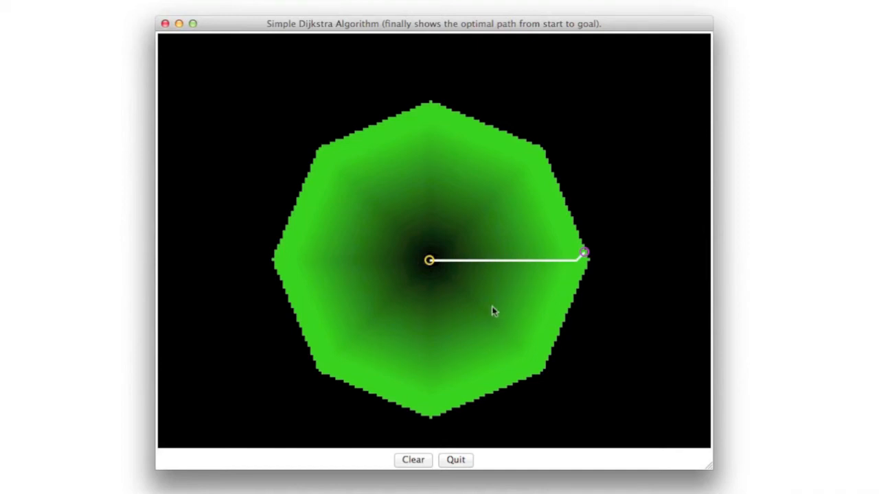
{"action": "mouse_move", "coordinate": [587, 257]}
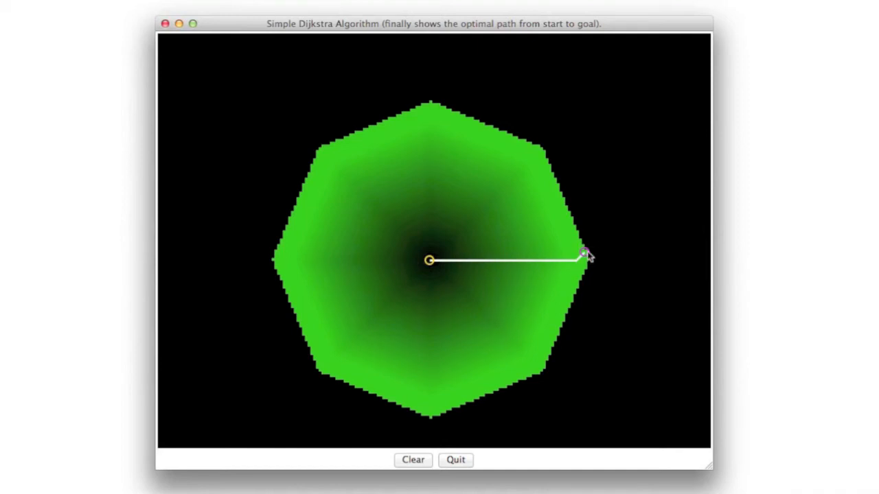
{"action": "mouse_move", "coordinate": [295, 230]}
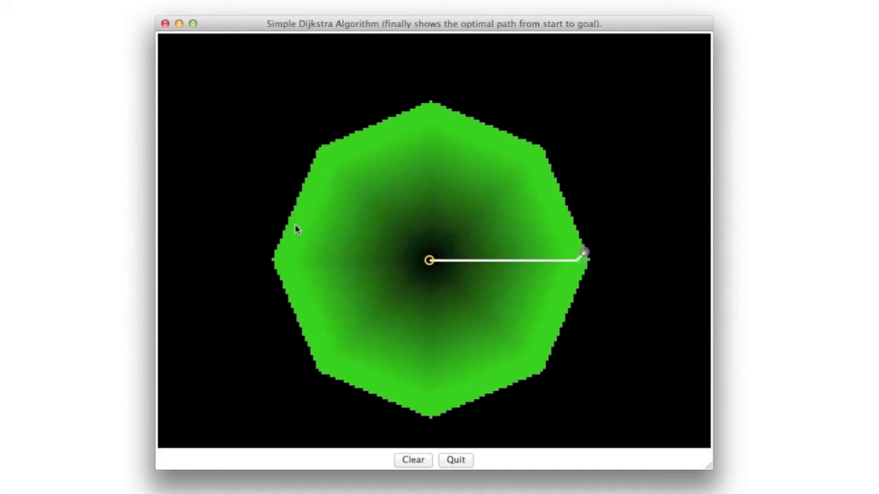
{"action": "mouse_move", "coordinate": [563, 266]}
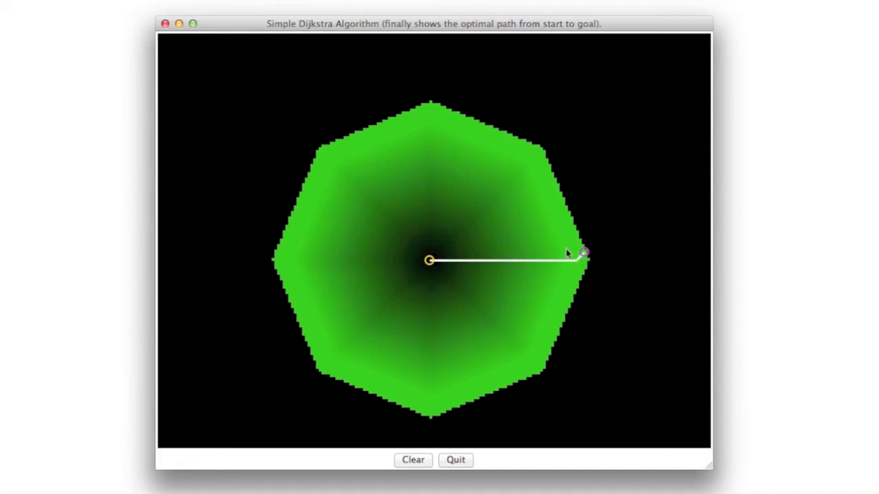
{"action": "mouse_move", "coordinate": [291, 231]}
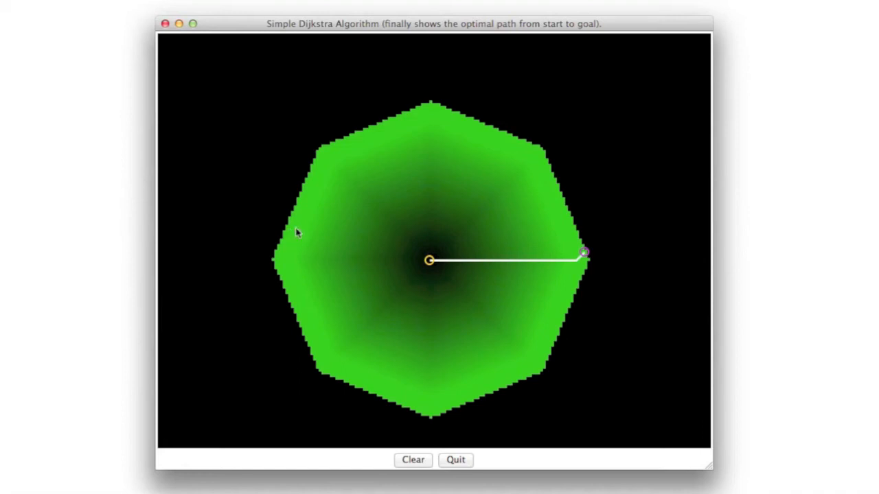
{"action": "mouse_move", "coordinate": [318, 231]}
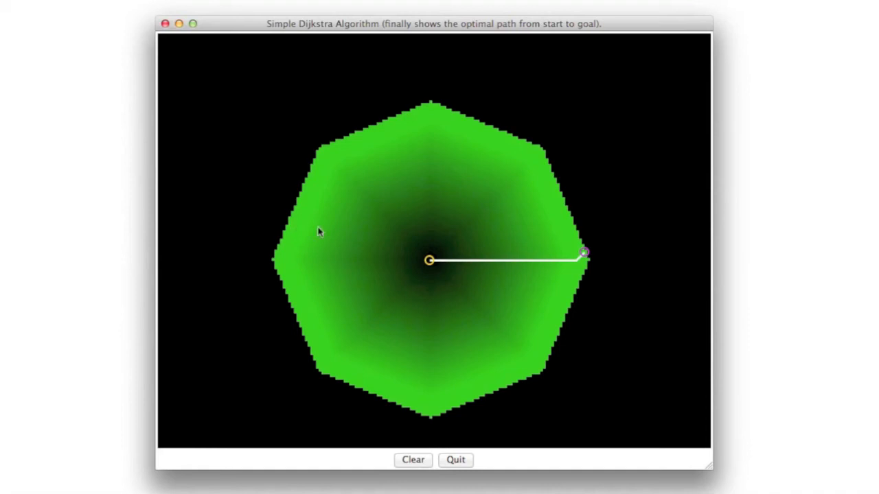
{"action": "mouse_move", "coordinate": [299, 219]}
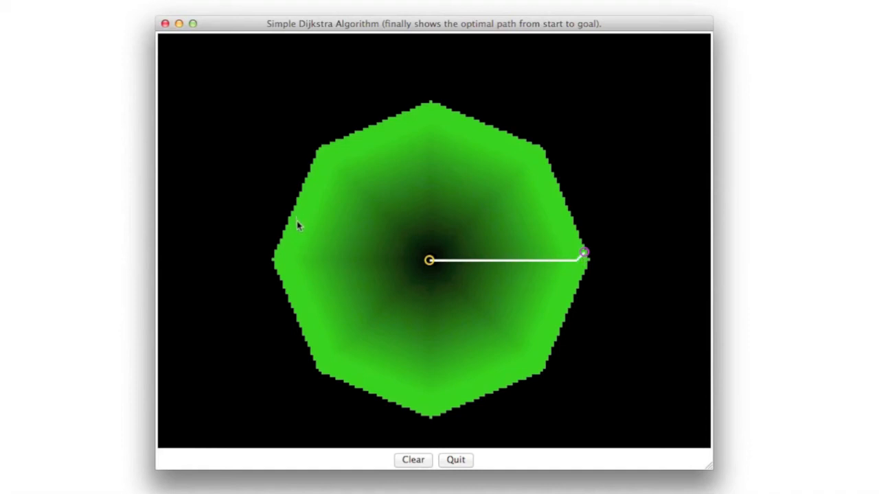
{"action": "mouse_move", "coordinate": [292, 228]}
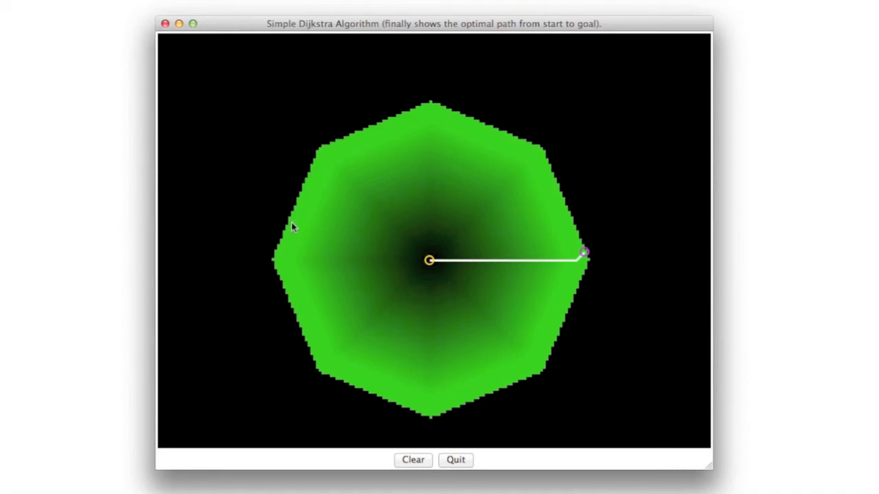
{"action": "mouse_move", "coordinate": [583, 256]}
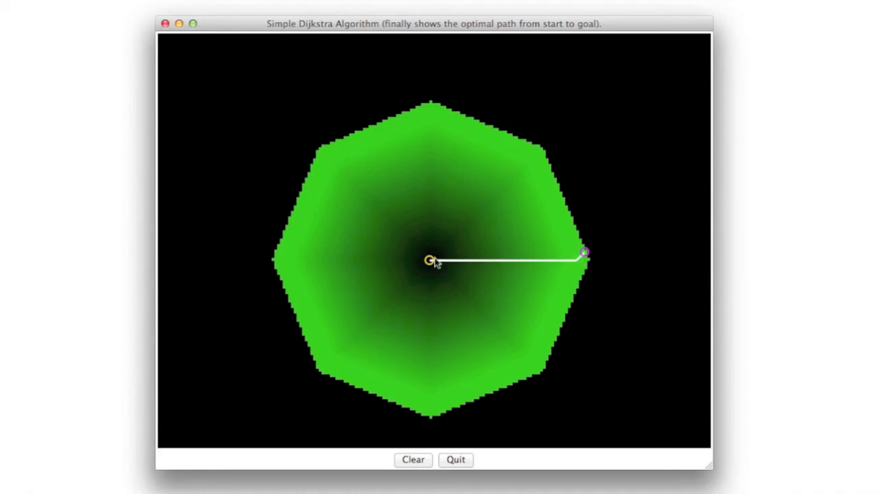
{"action": "mouse_move", "coordinate": [538, 247]}
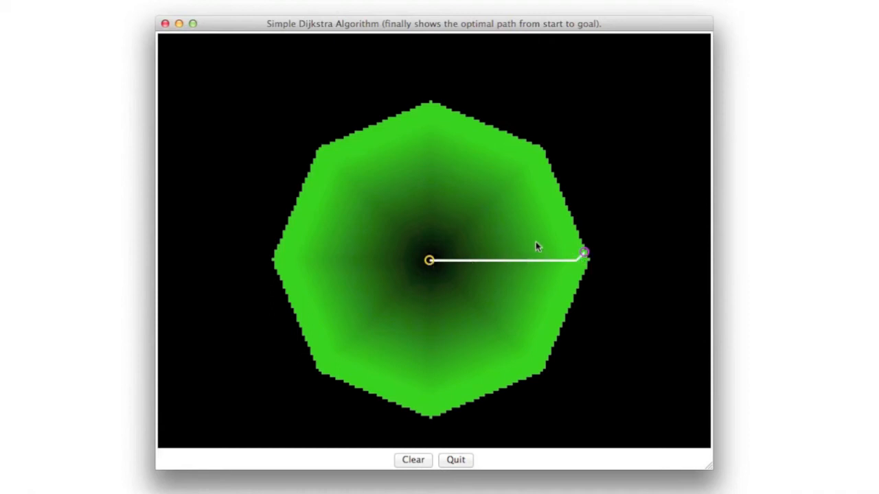
{"action": "mouse_move", "coordinate": [450, 255]}
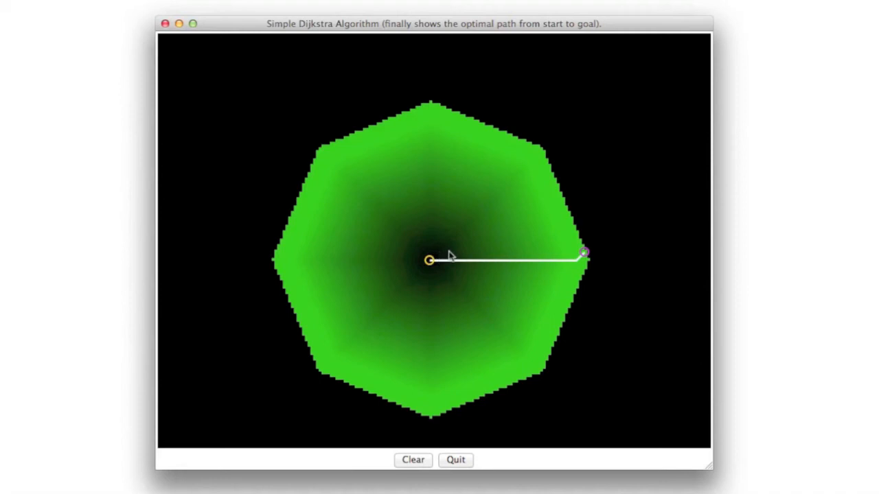
{"action": "mouse_move", "coordinate": [465, 249]}
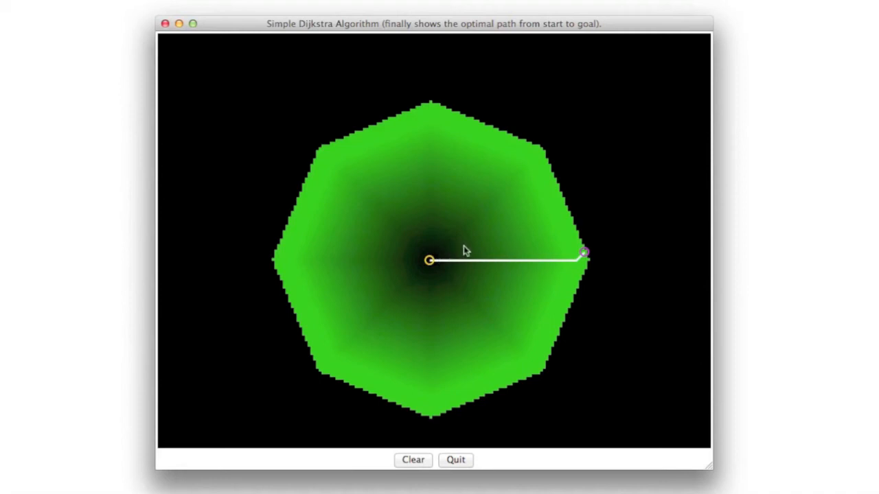
{"action": "mouse_move", "coordinate": [430, 256]}
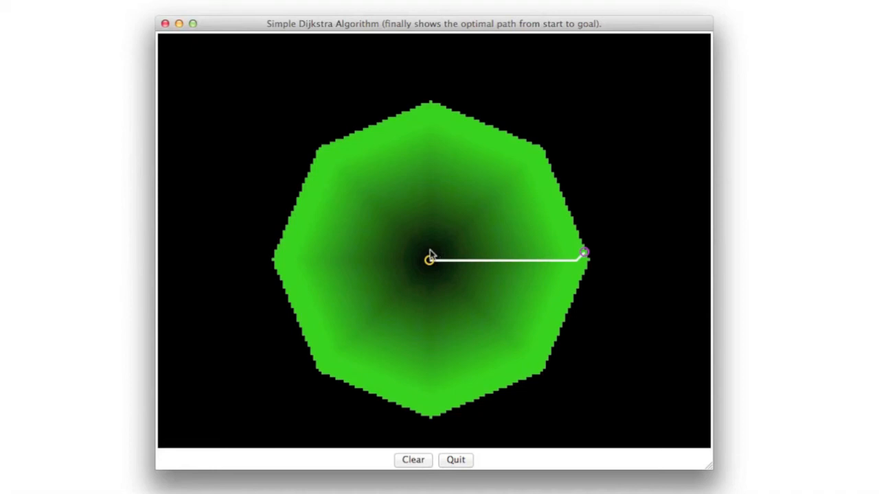
{"action": "mouse_move", "coordinate": [439, 246]}
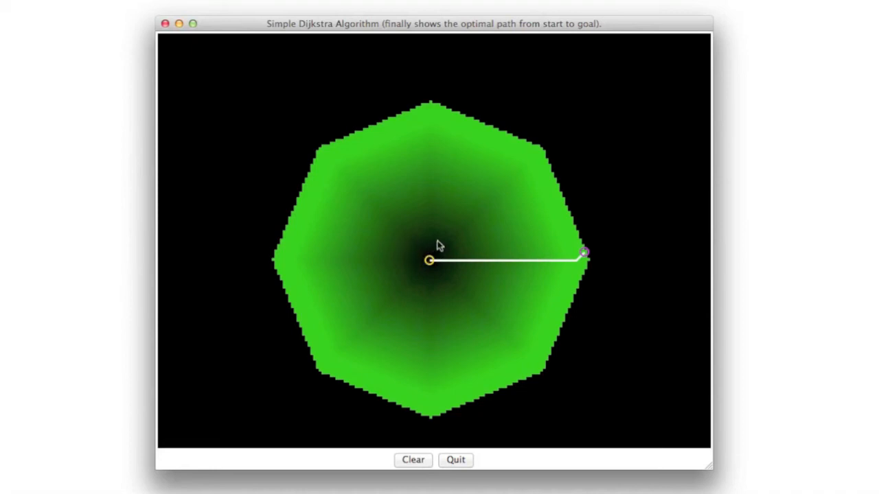
{"action": "mouse_move", "coordinate": [525, 233]}
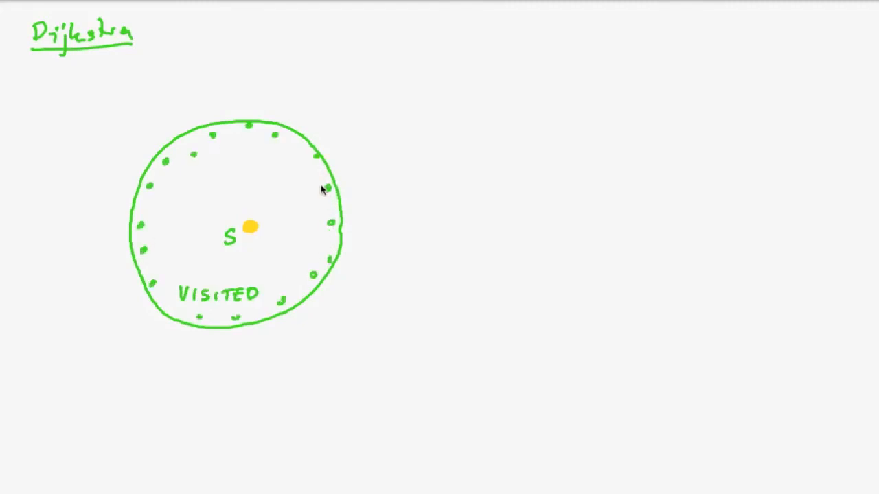
{"action": "mouse_move", "coordinate": [330, 182]}
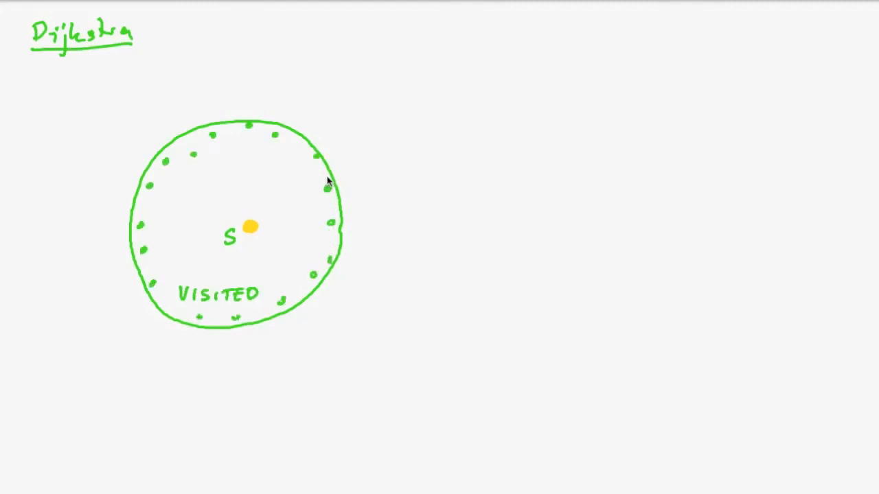
{"action": "mouse_move", "coordinate": [333, 192]}
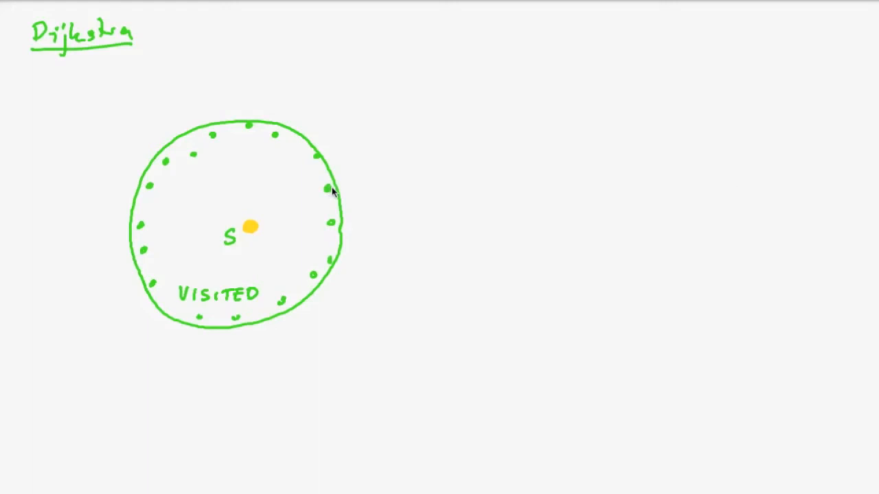
Draw an orange edge to a new outside node and bulge the visited boundary around it
{"action": "left_click_drag", "start_coordinate": [330, 186], "coordinate": [354, 166]}
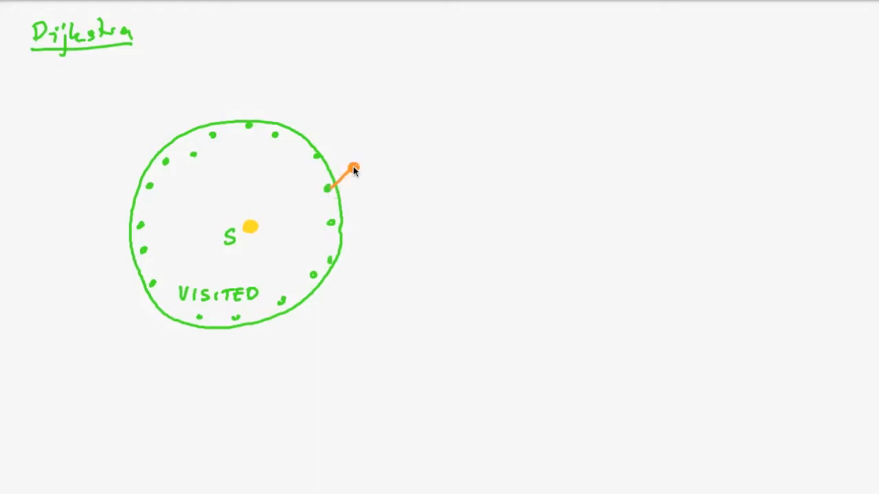
{"action": "left_click_drag", "start_coordinate": [316, 150], "coordinate": [357, 151]}
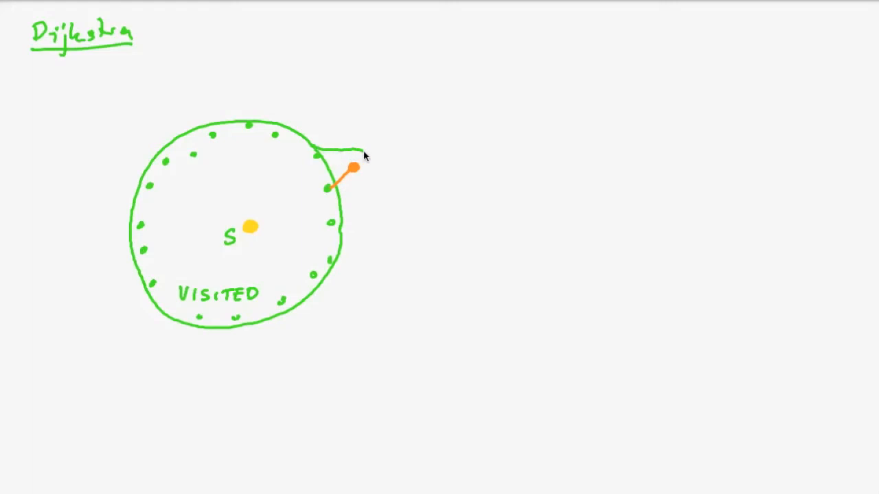
{"action": "left_click_drag", "start_coordinate": [337, 151], "coordinate": [350, 227]}
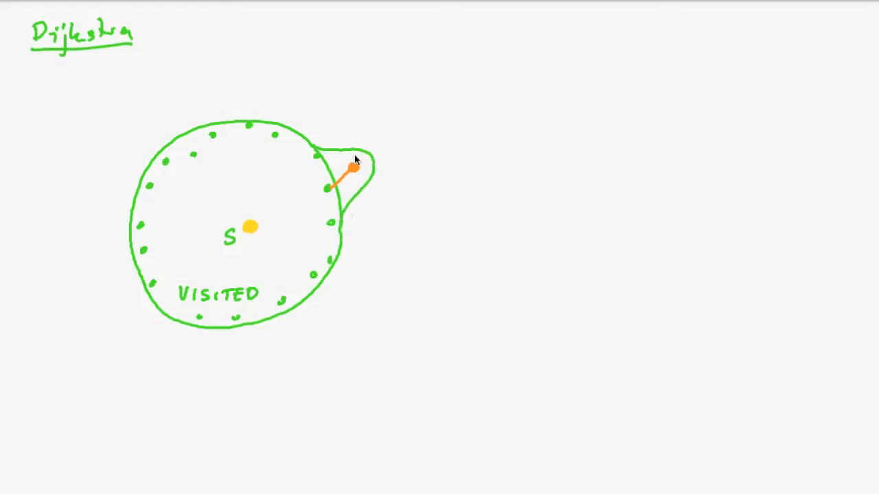